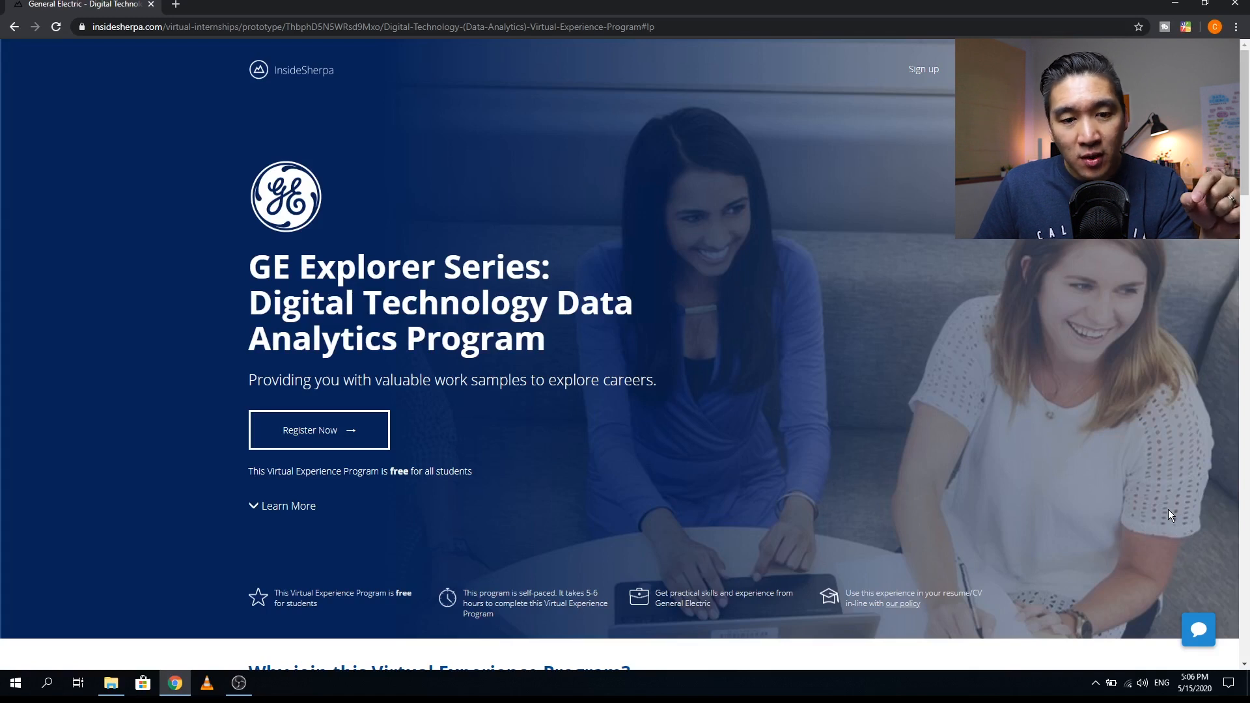
mouse_move(93, 534)
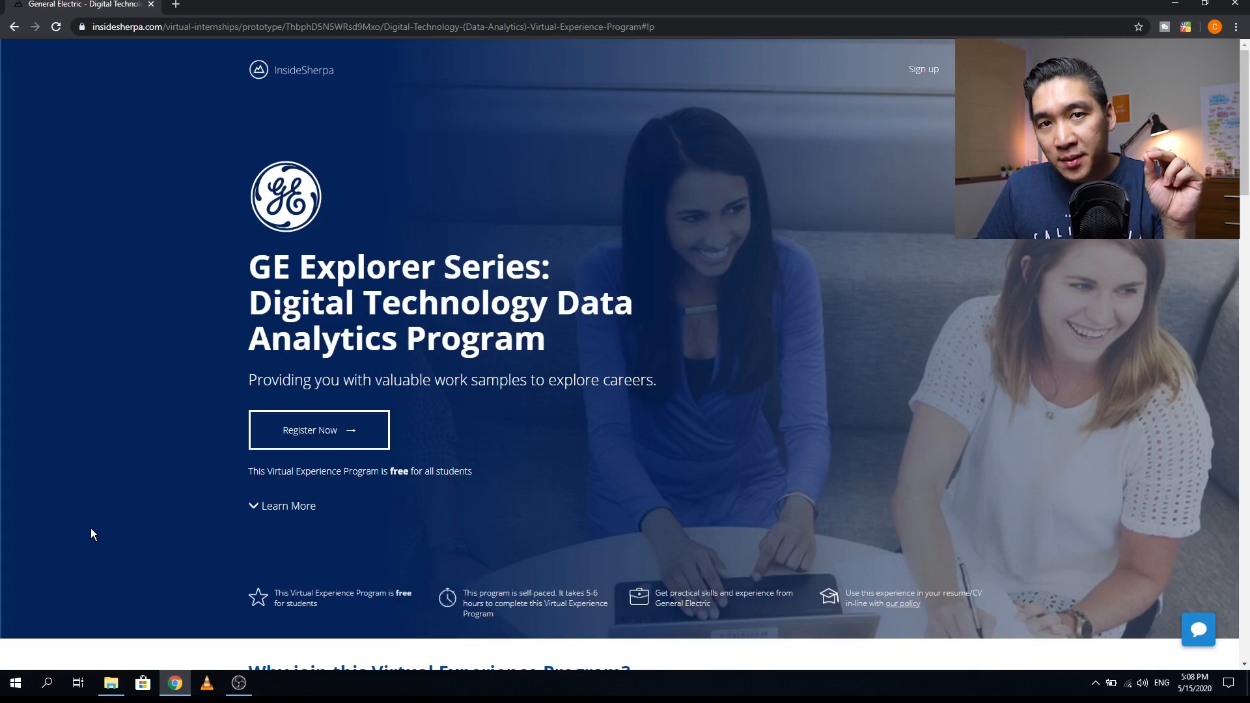
mouse_move(134, 626)
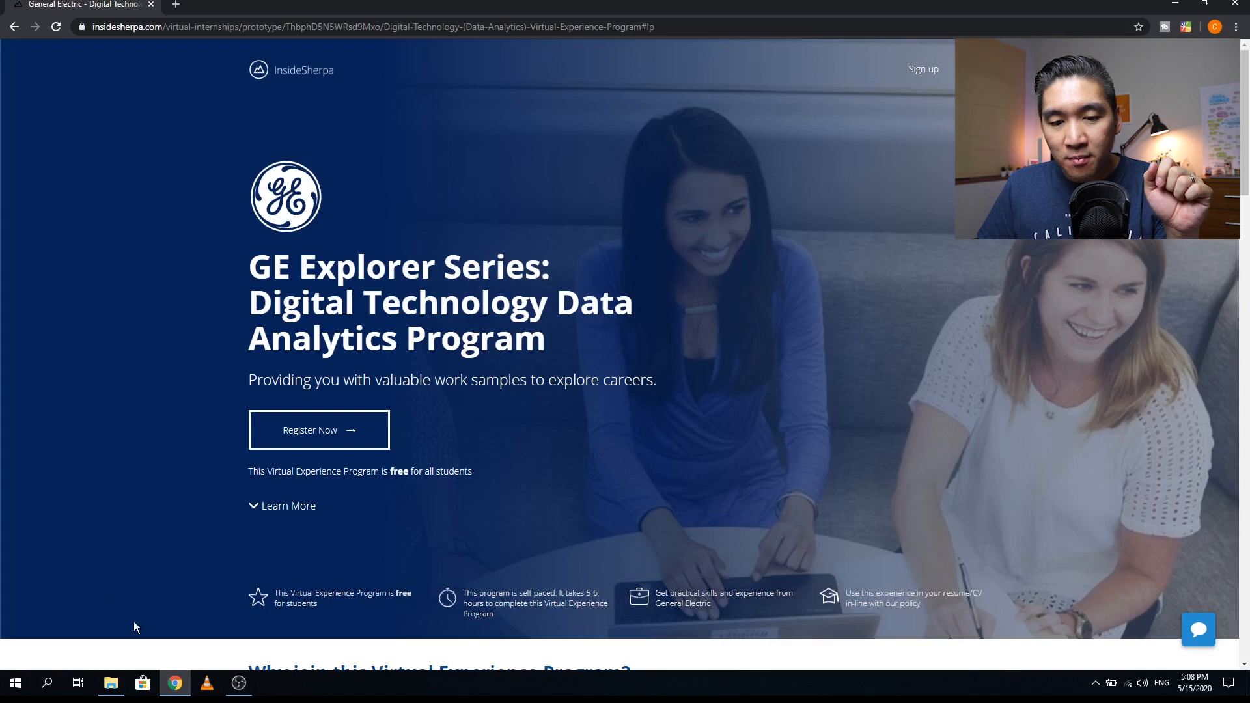
mouse_move(971, 621)
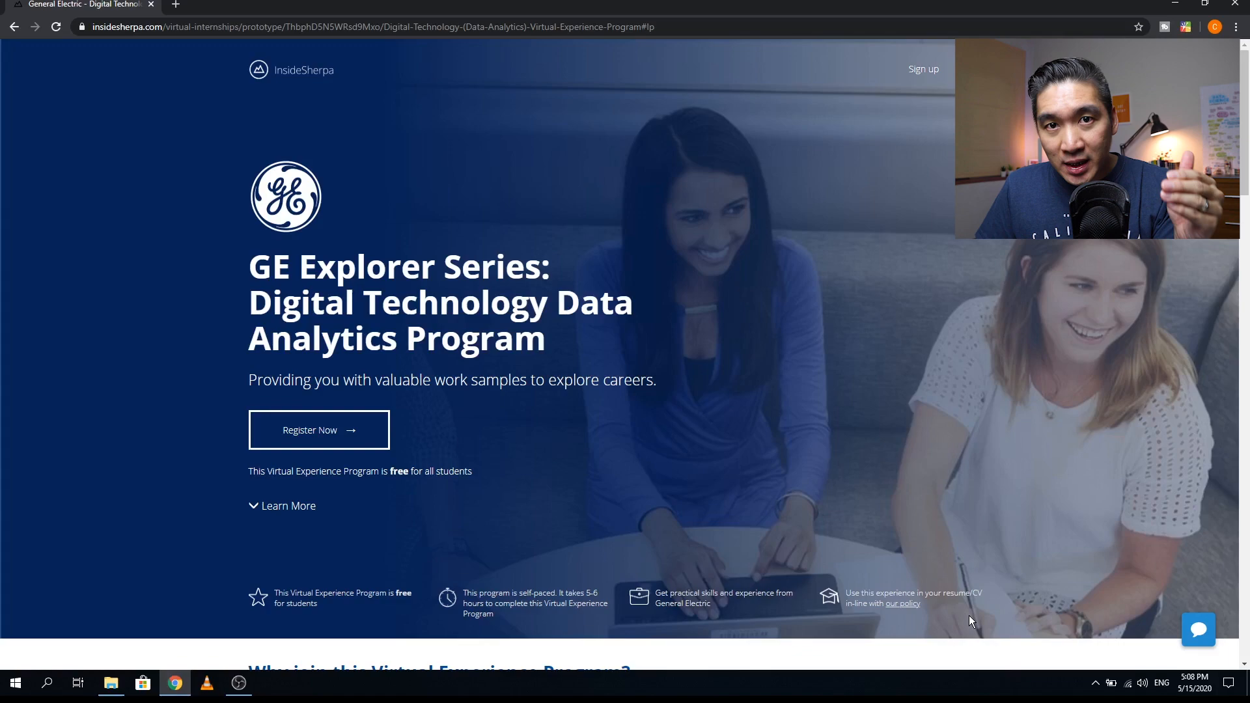
scroll(down, 3)
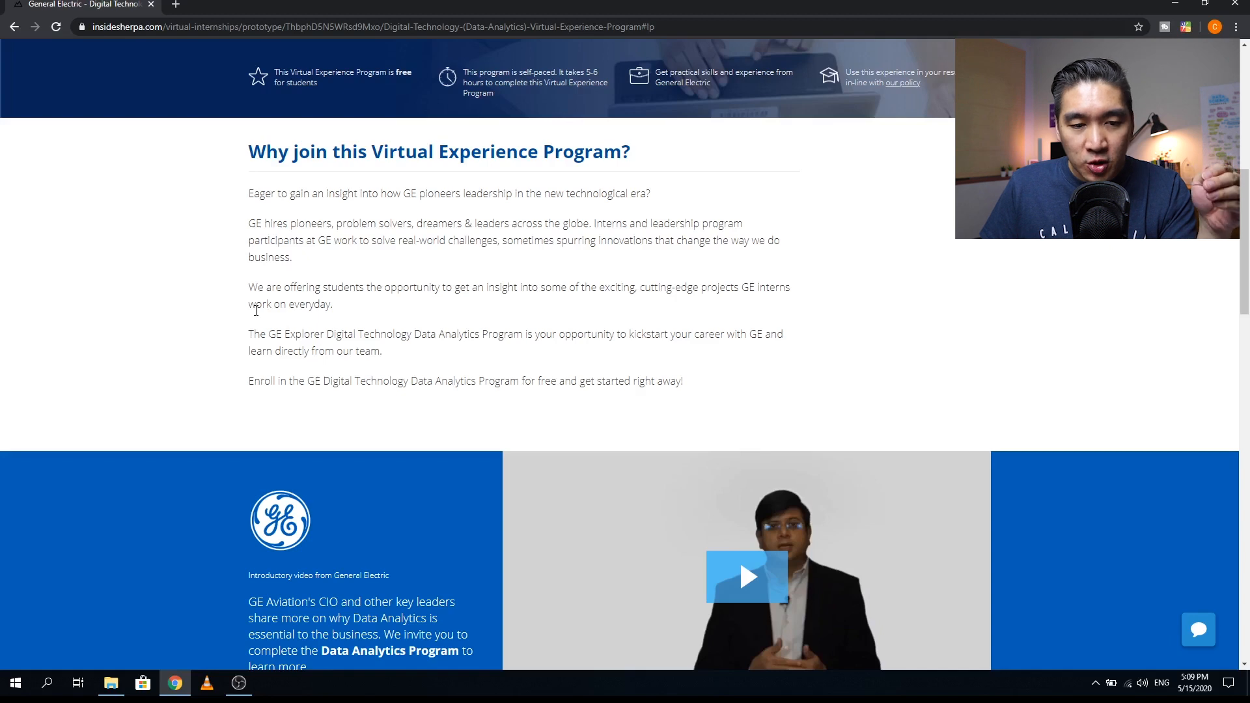
mouse_move(221, 354)
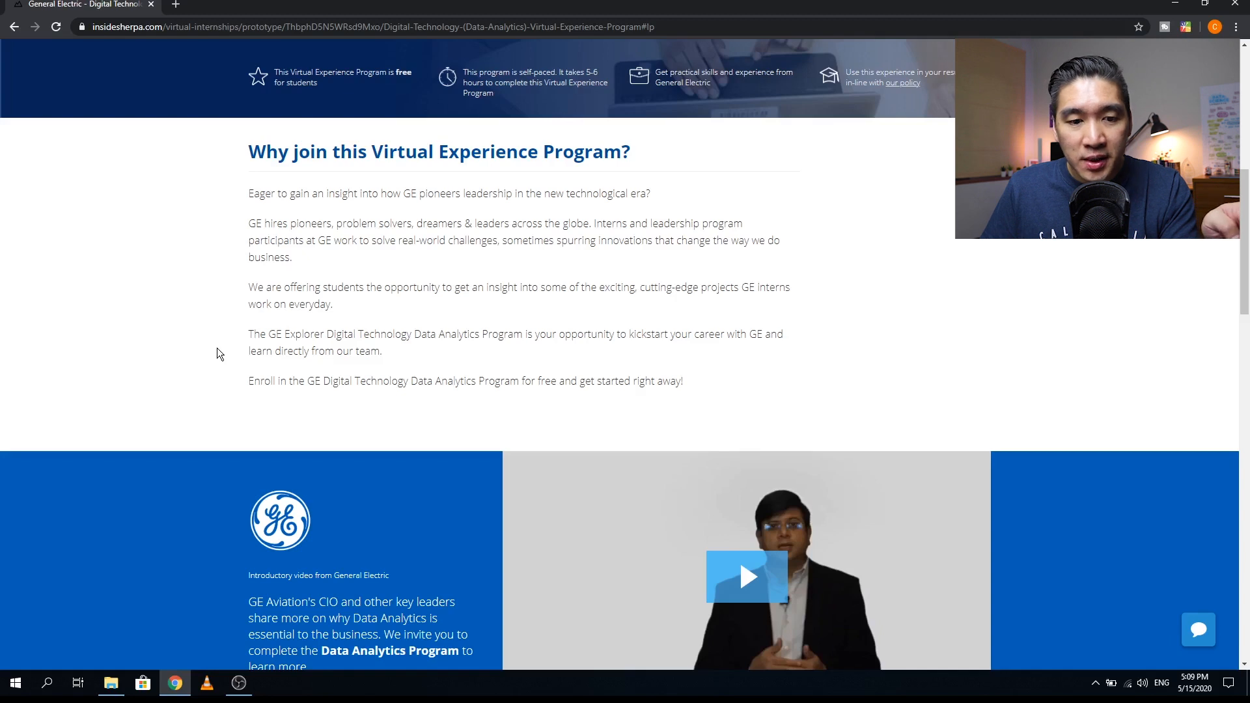
scroll(down, 3)
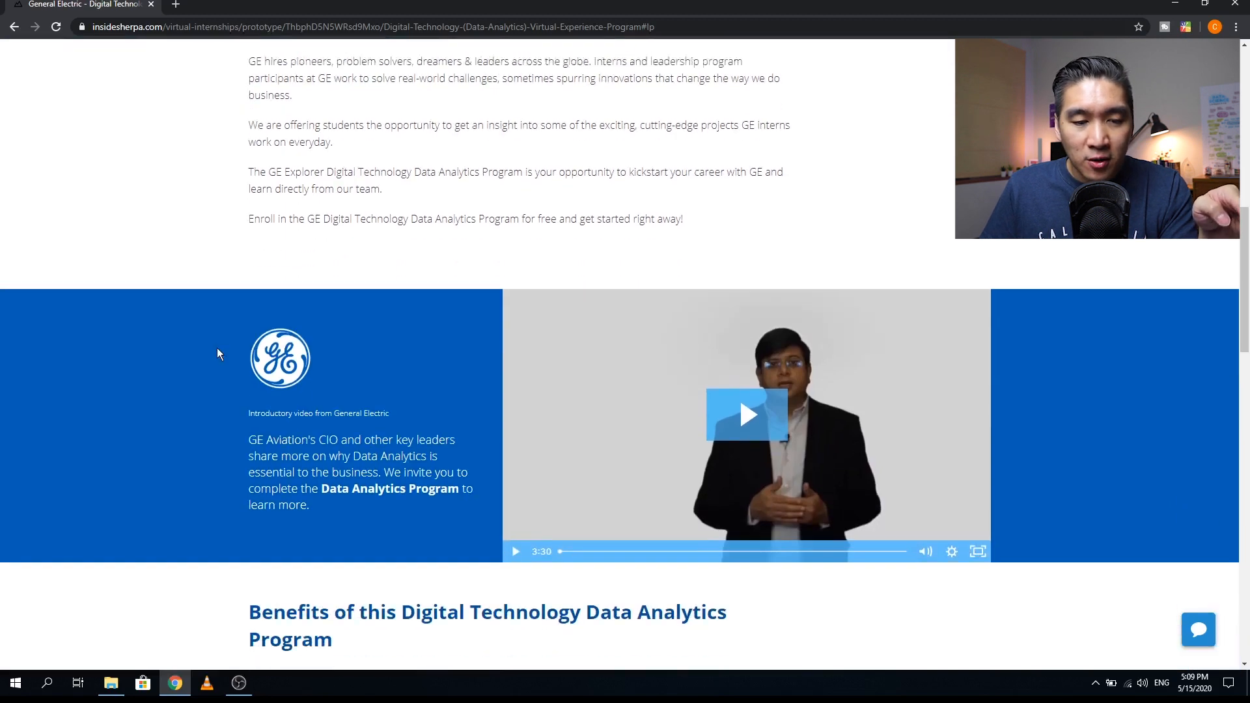
scroll(down, 3)
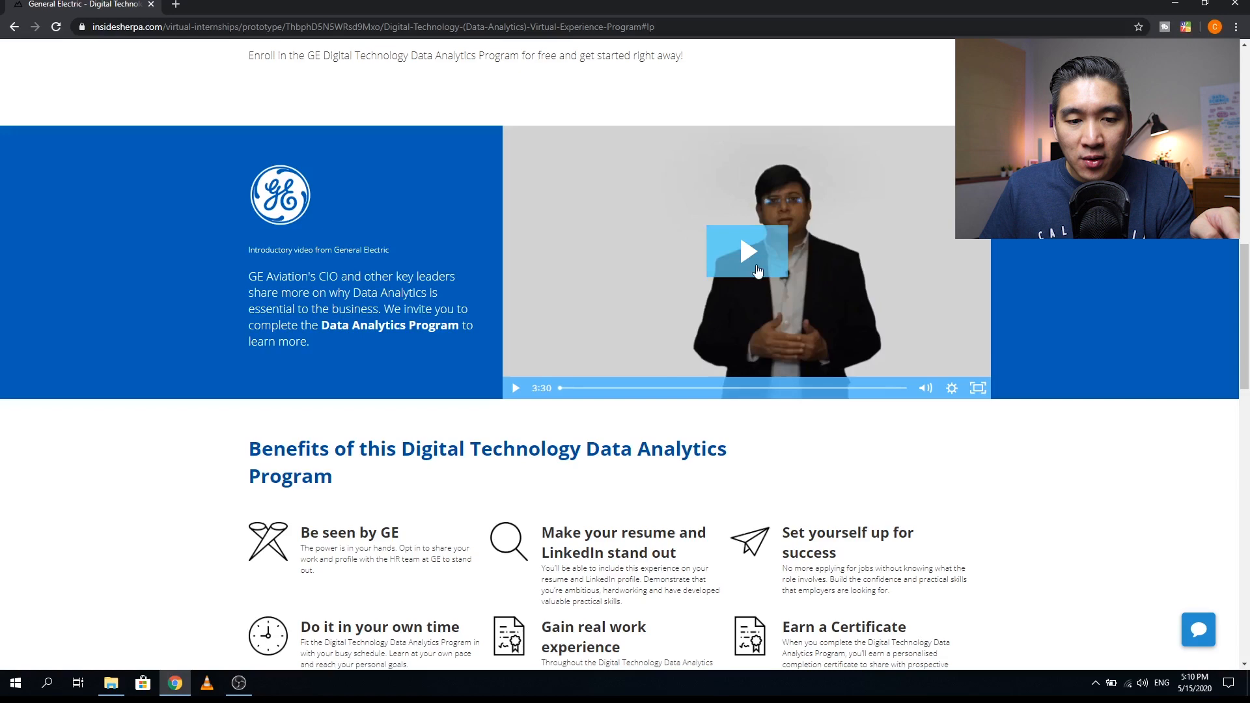
mouse_move(685, 225)
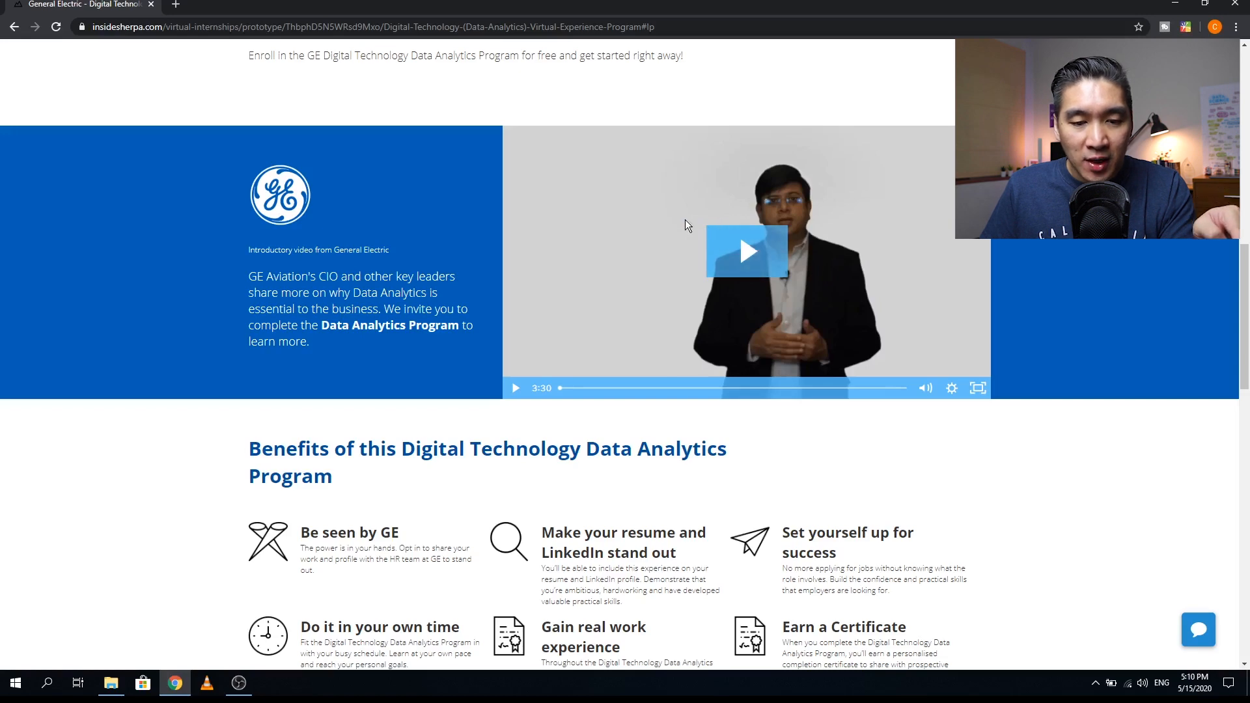
scroll(down, 3)
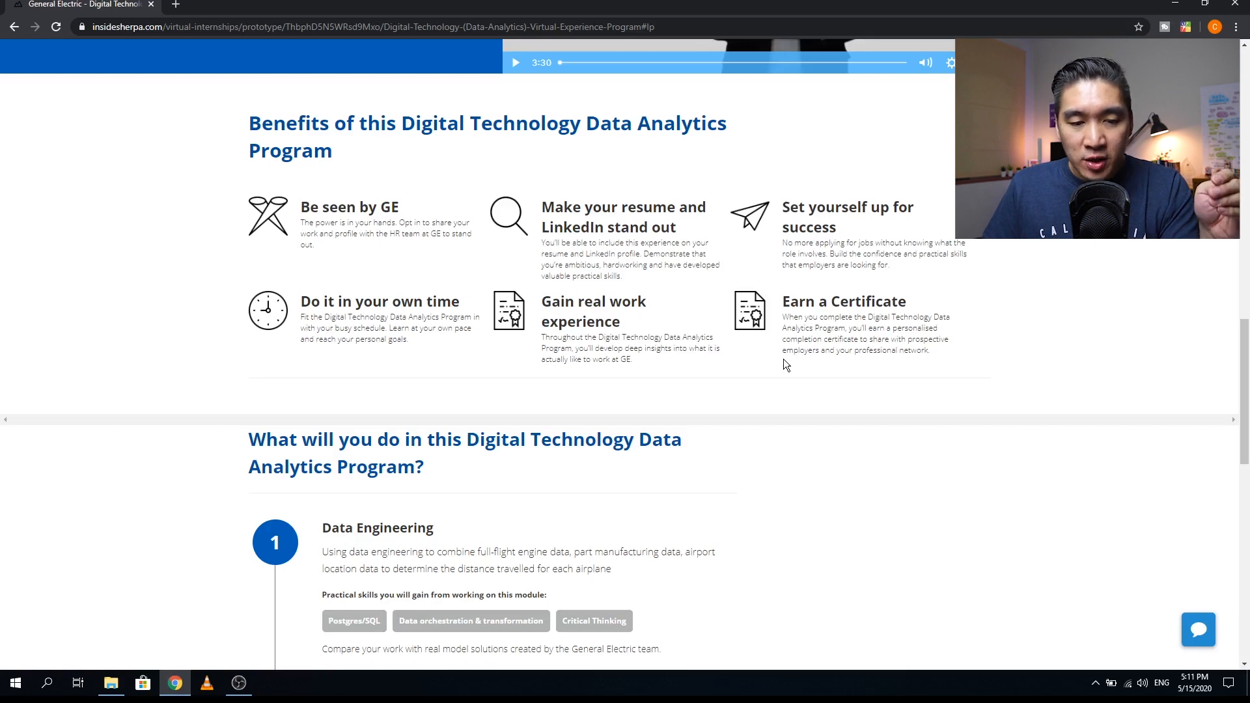
scroll(down, 3)
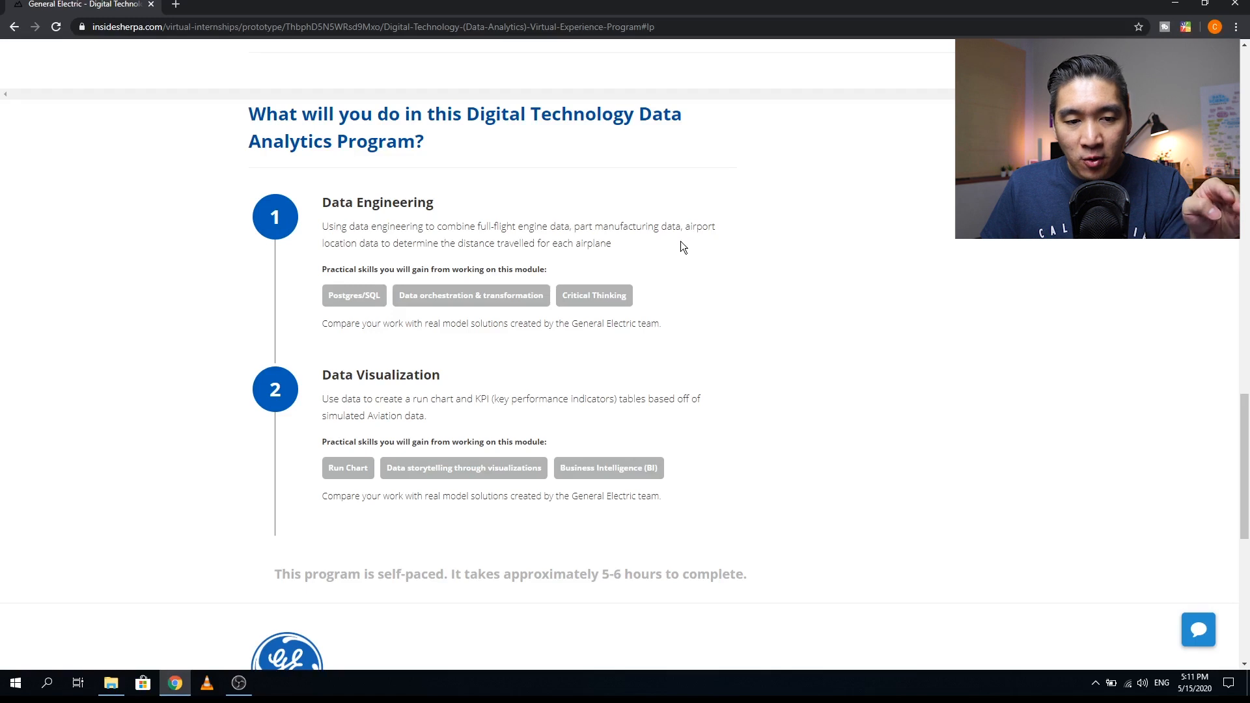
mouse_move(635, 221)
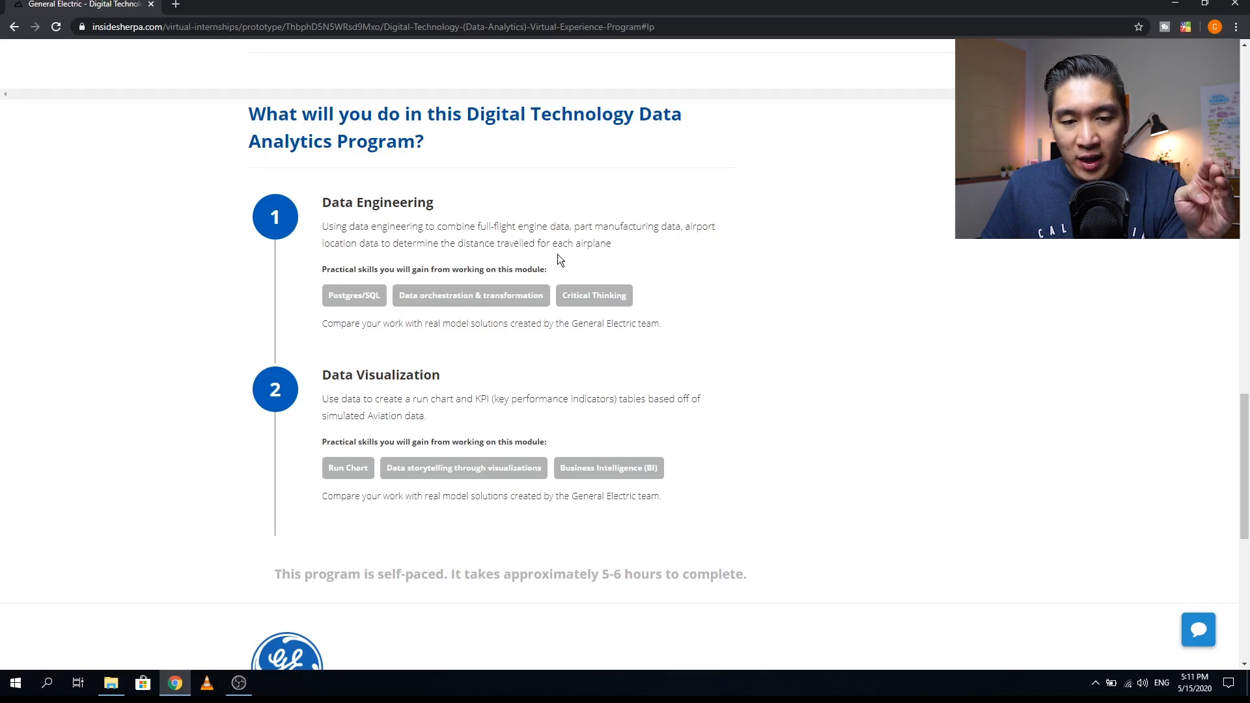
mouse_move(576, 256)
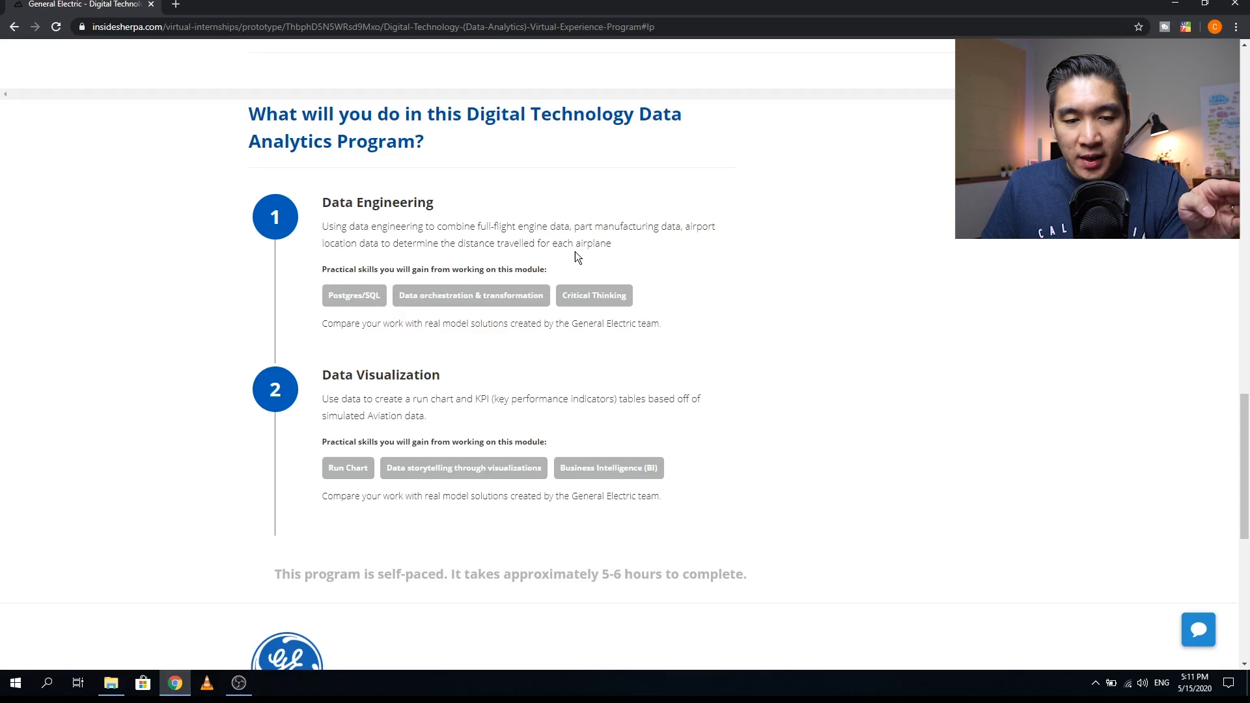
mouse_move(407, 295)
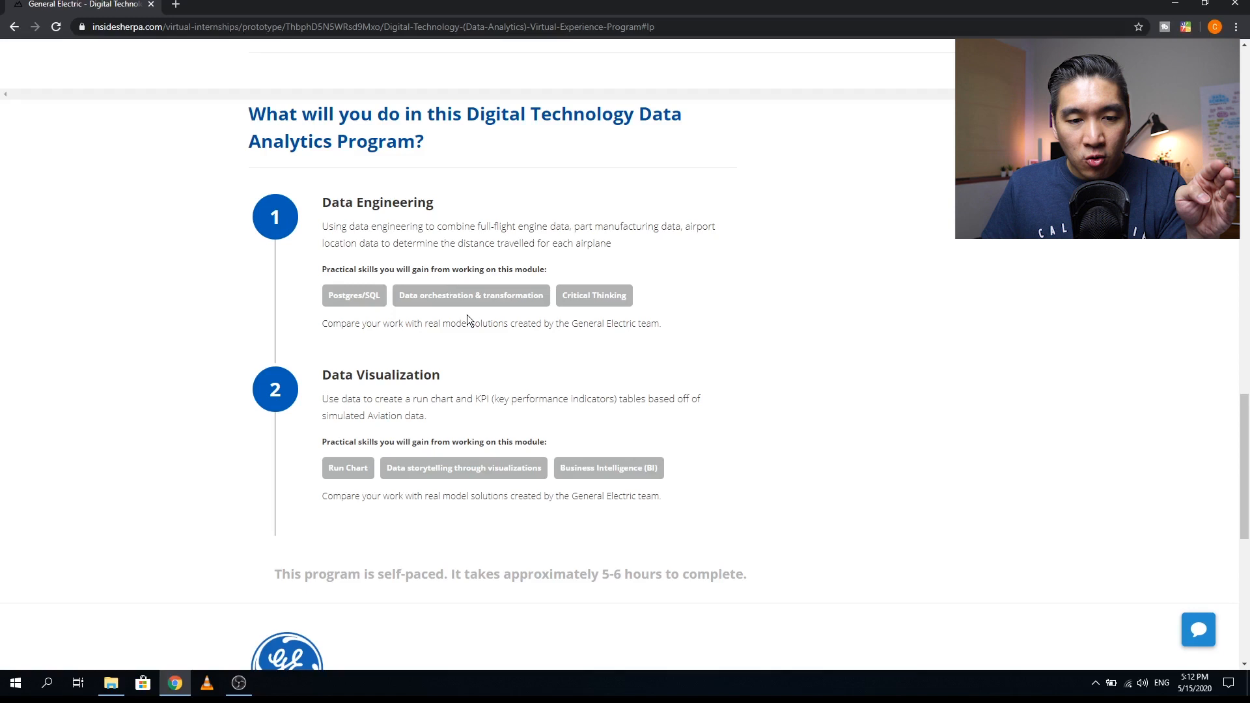
mouse_move(526, 312)
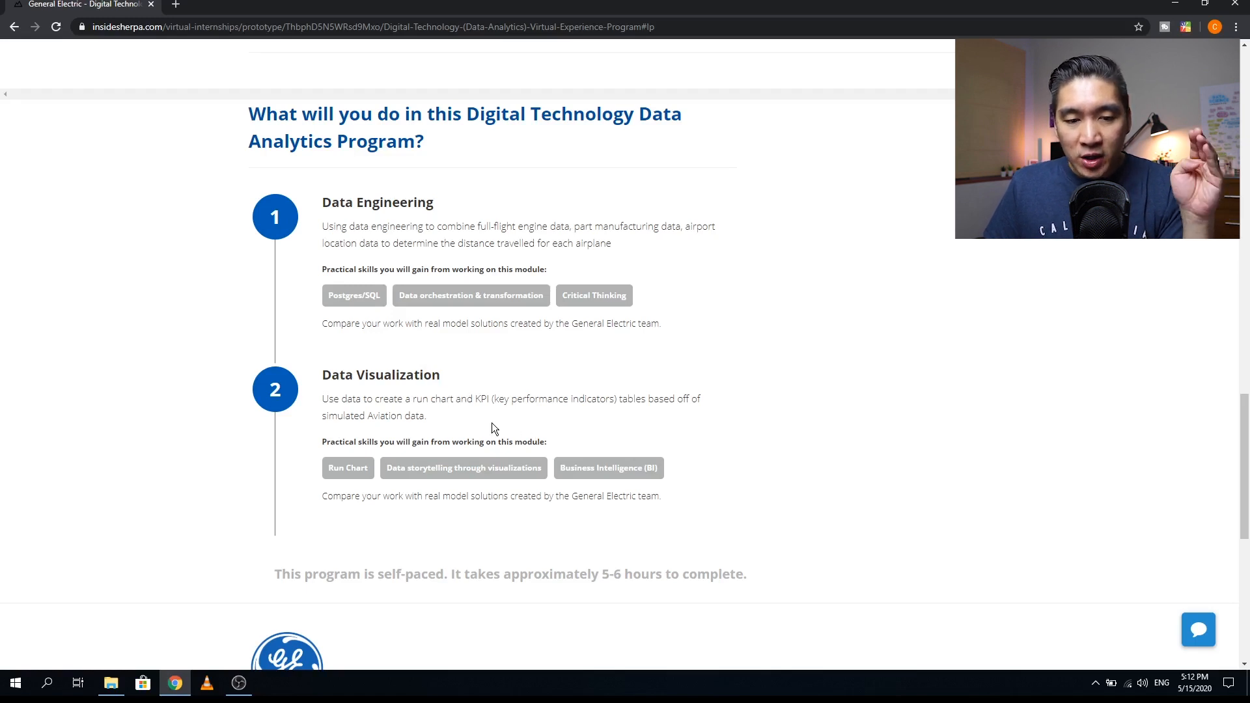
mouse_move(590, 467)
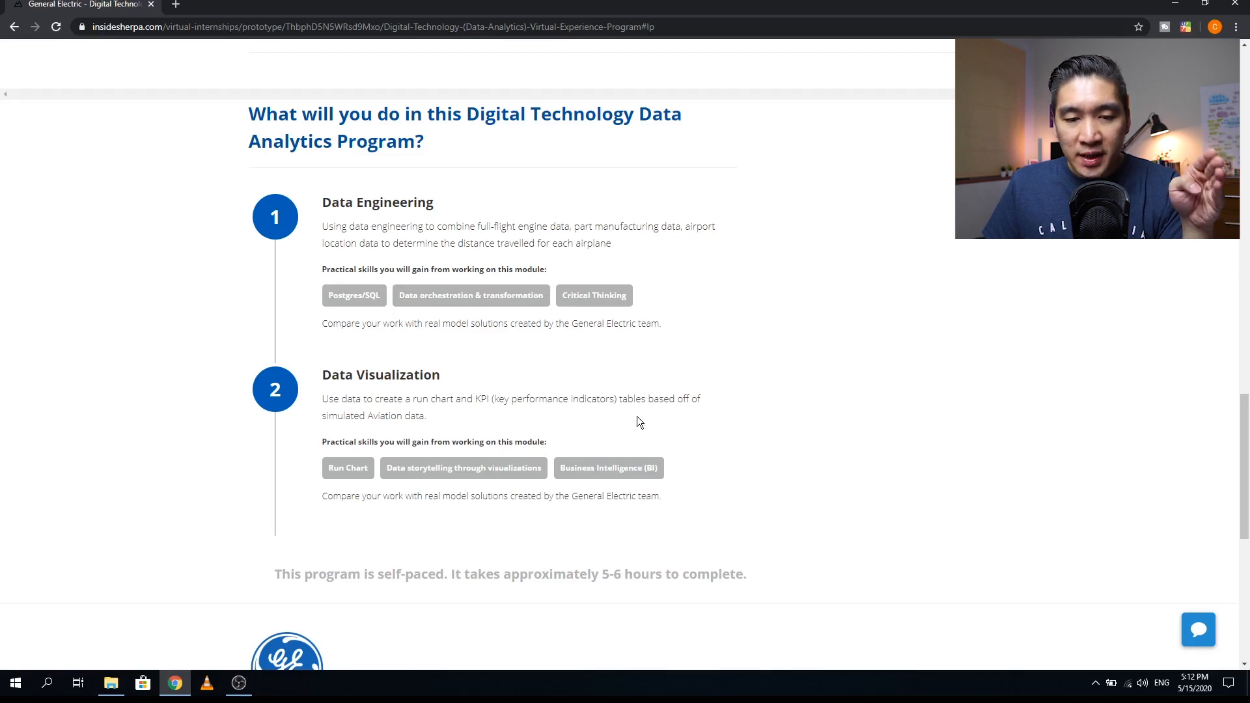
mouse_move(606, 418)
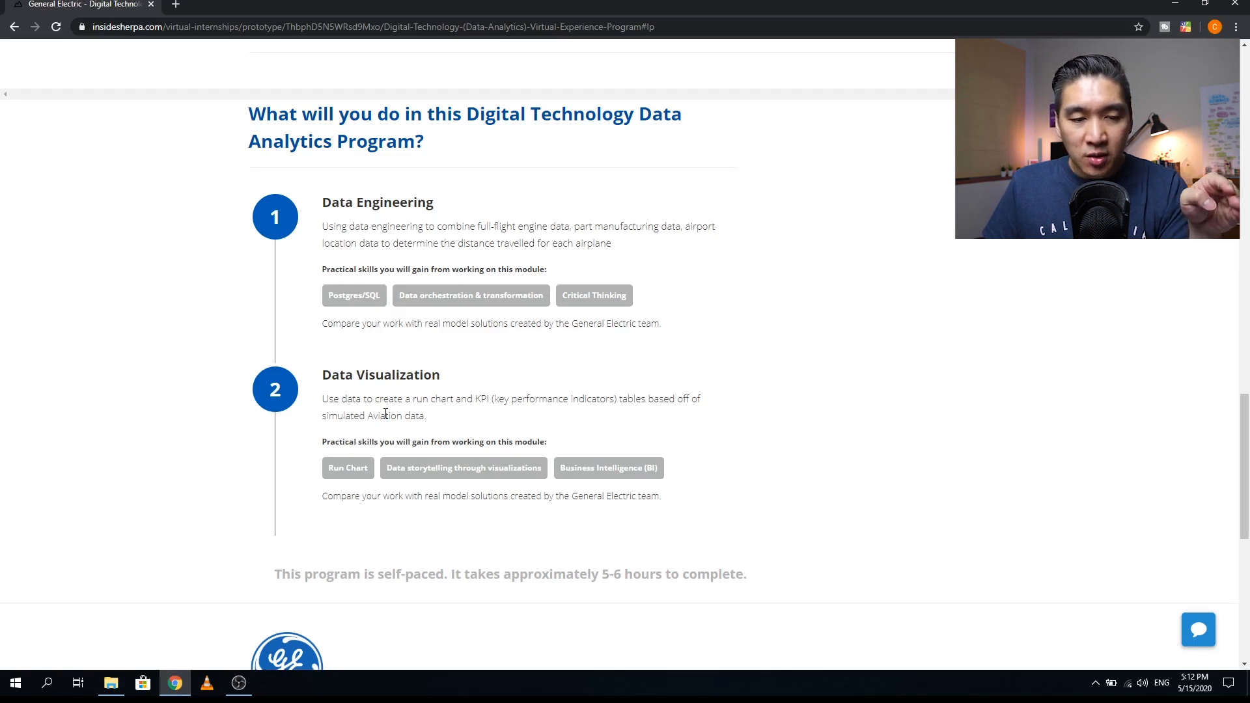
mouse_move(347, 412)
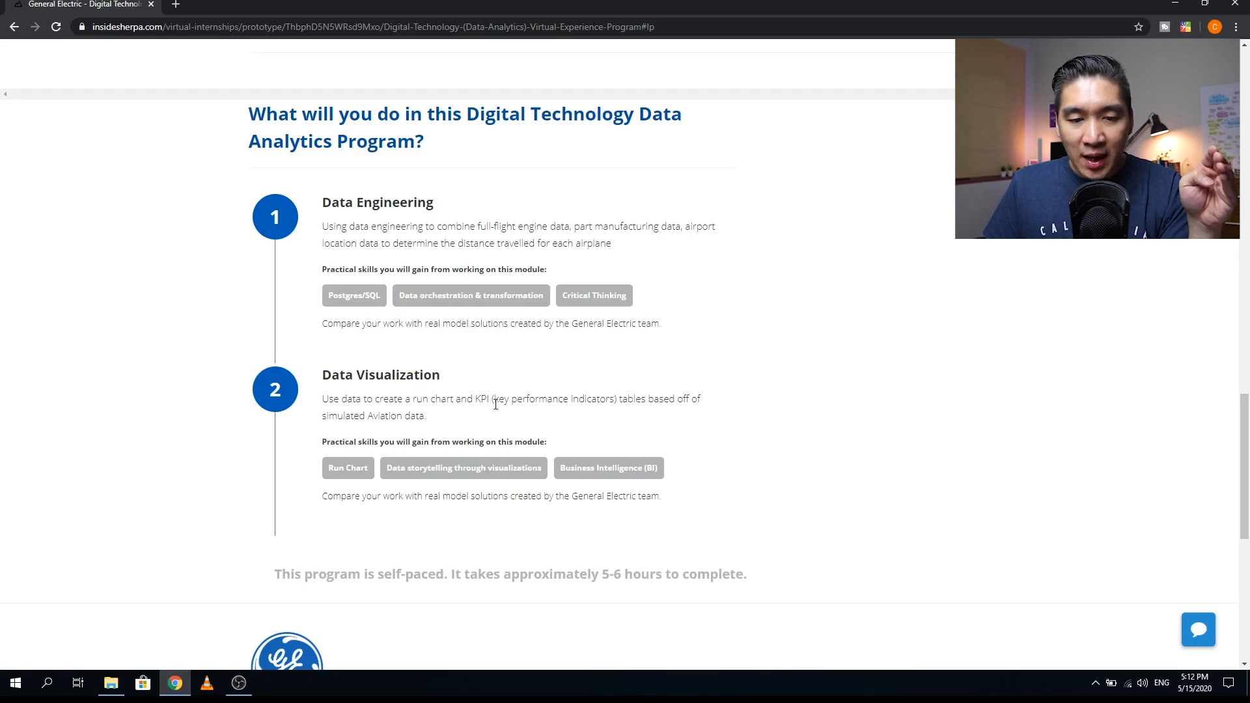
mouse_move(709, 404)
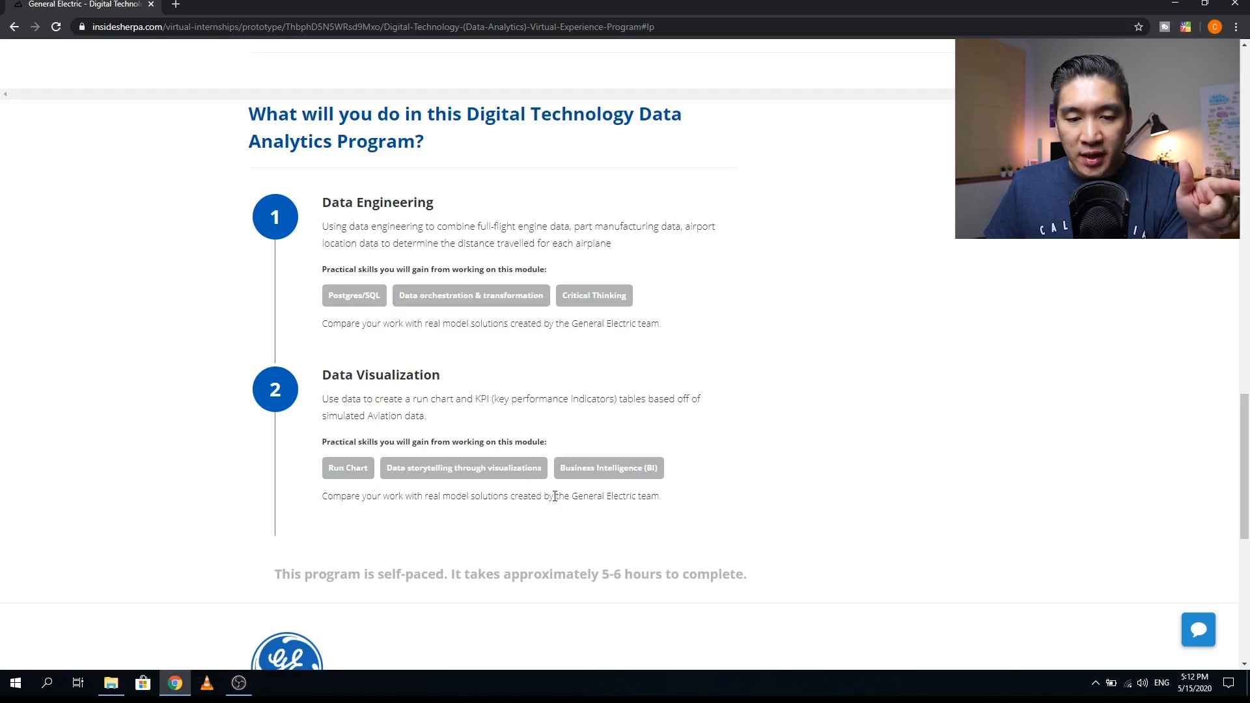
mouse_move(665, 497)
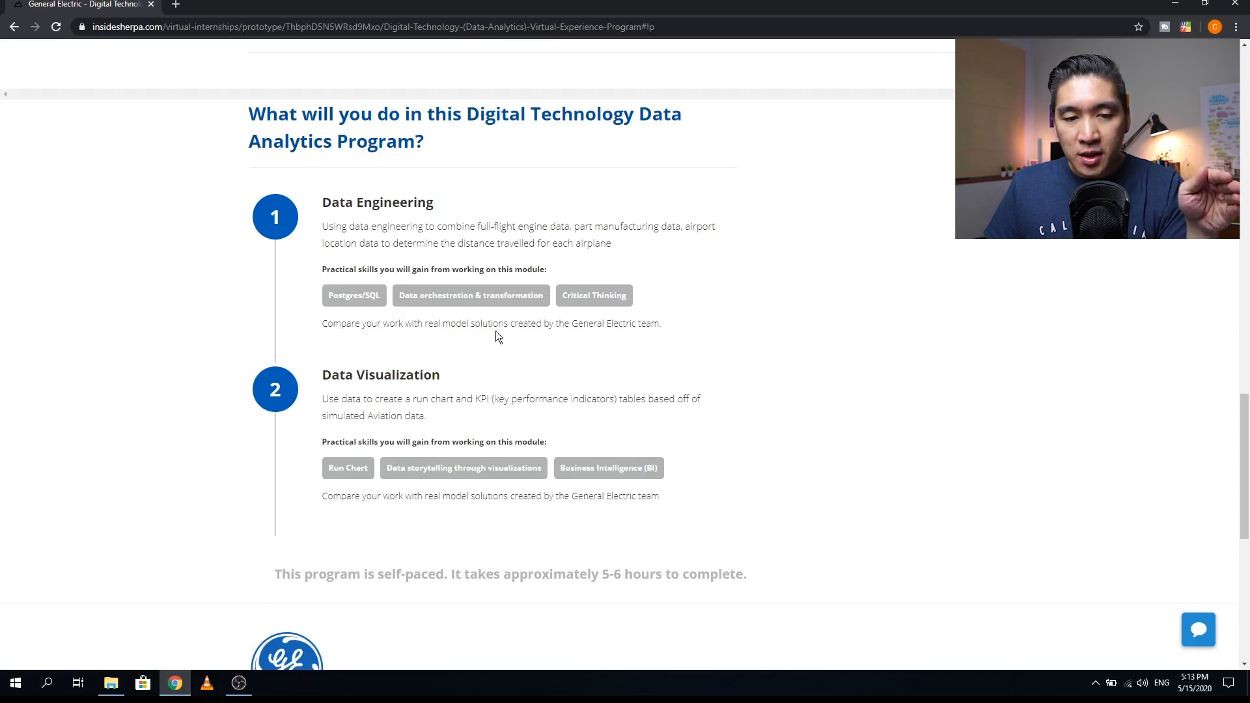
mouse_move(459, 331)
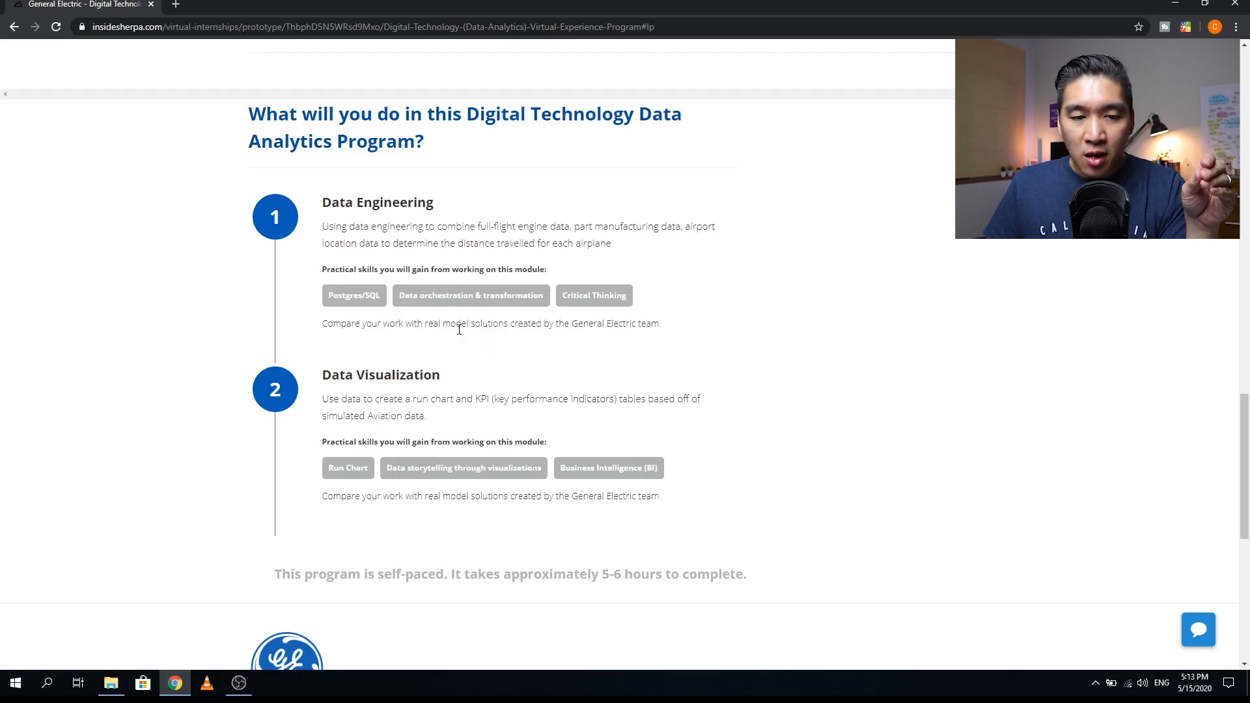
mouse_move(455, 338)
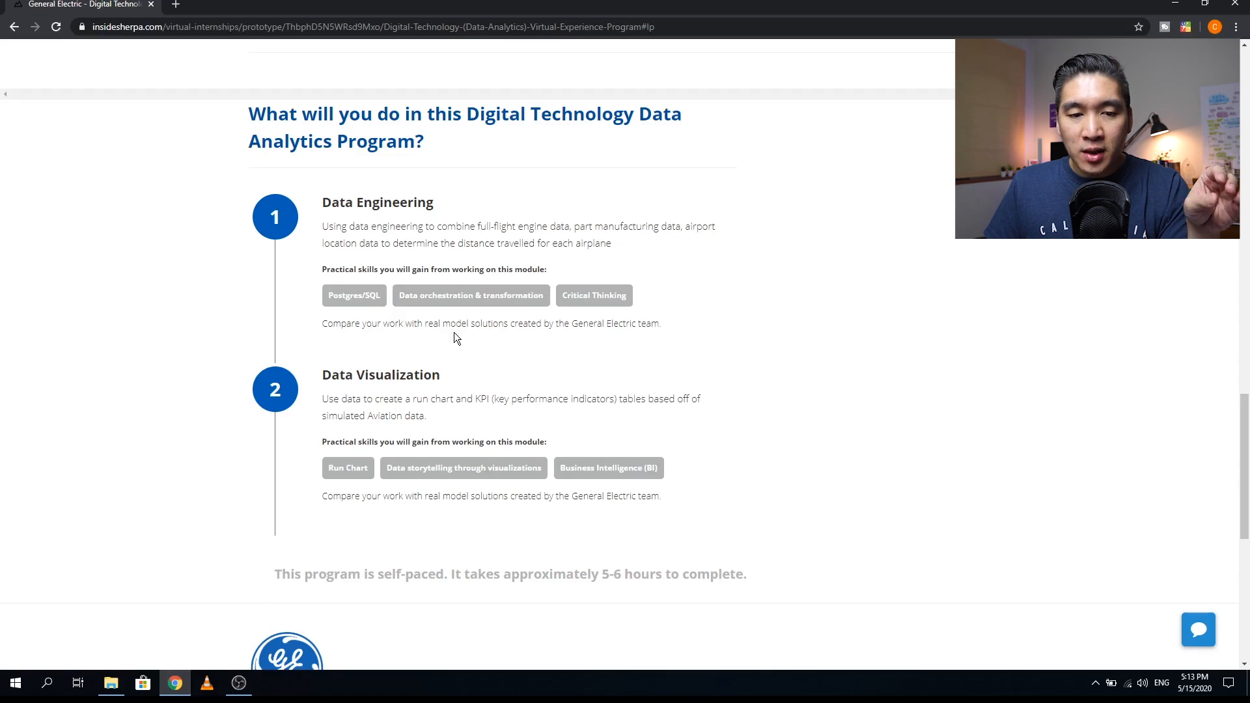
mouse_move(516, 337)
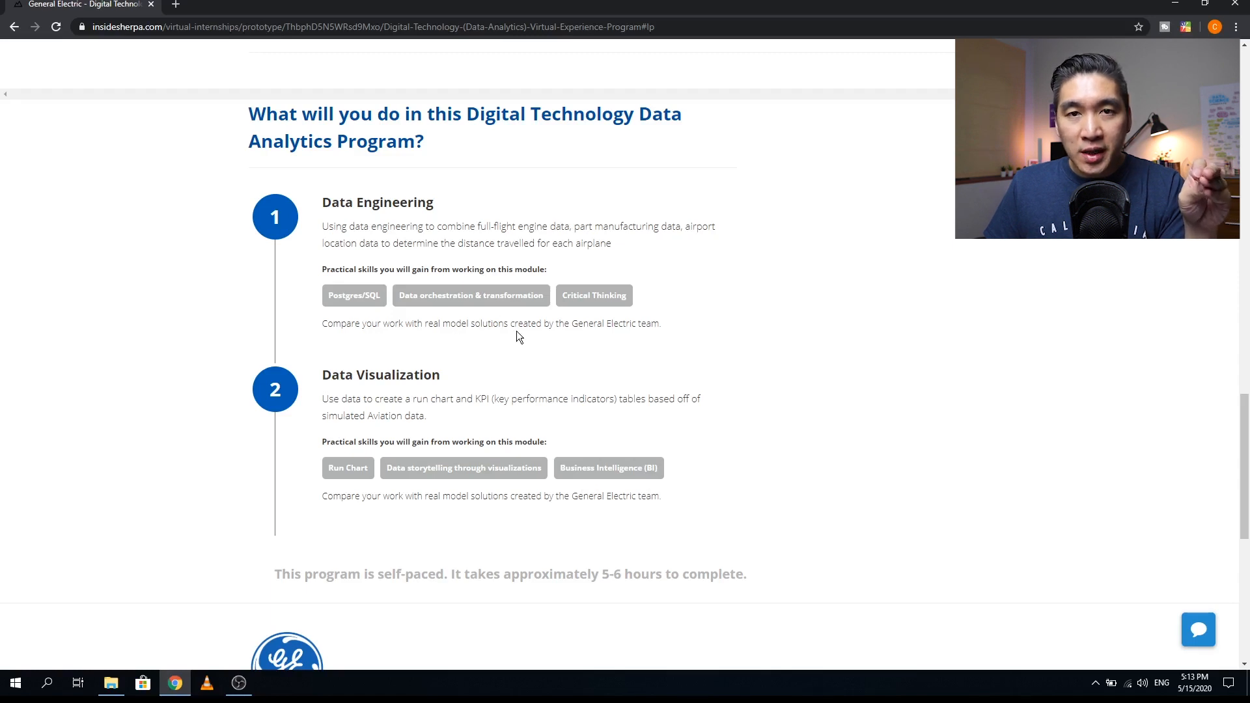
mouse_move(587, 329)
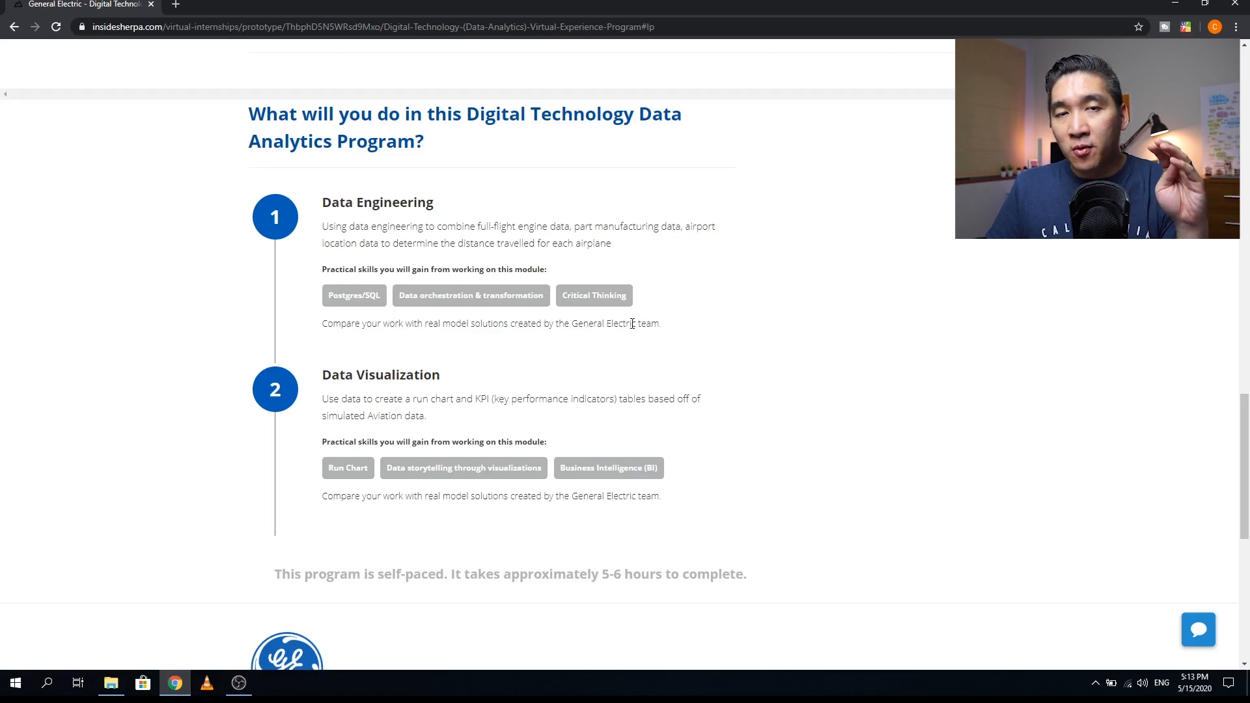
mouse_move(1076, 250)
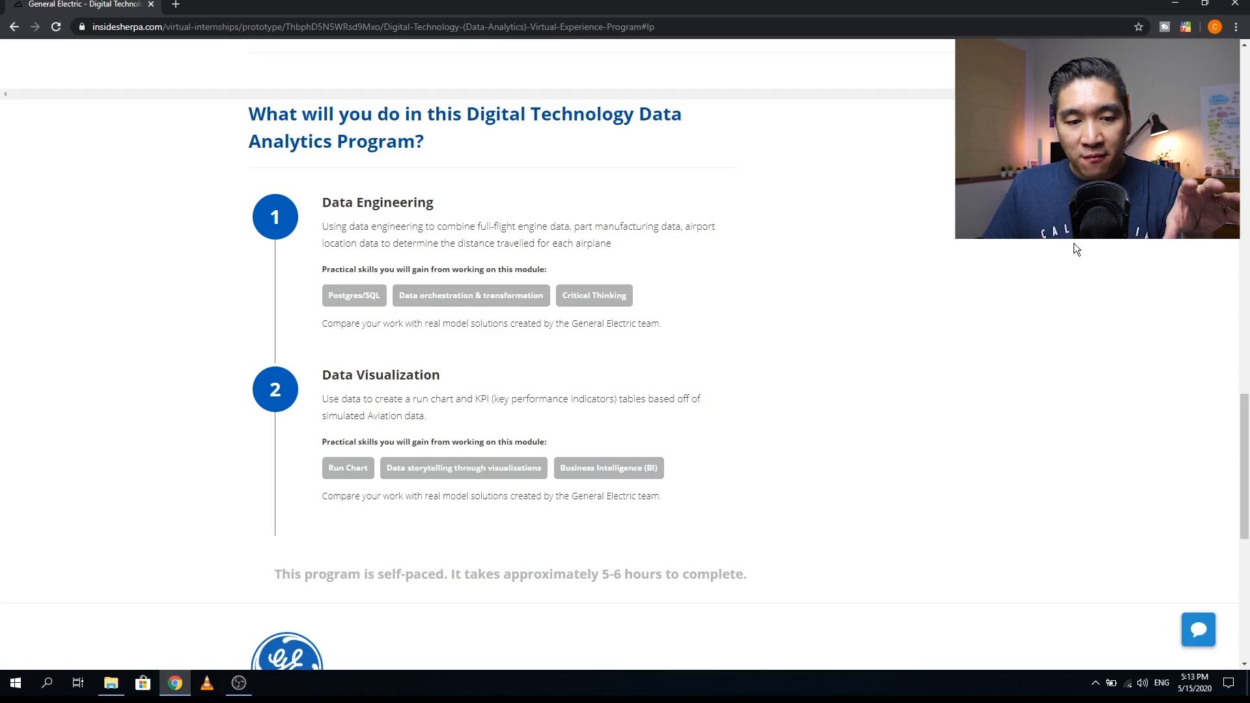